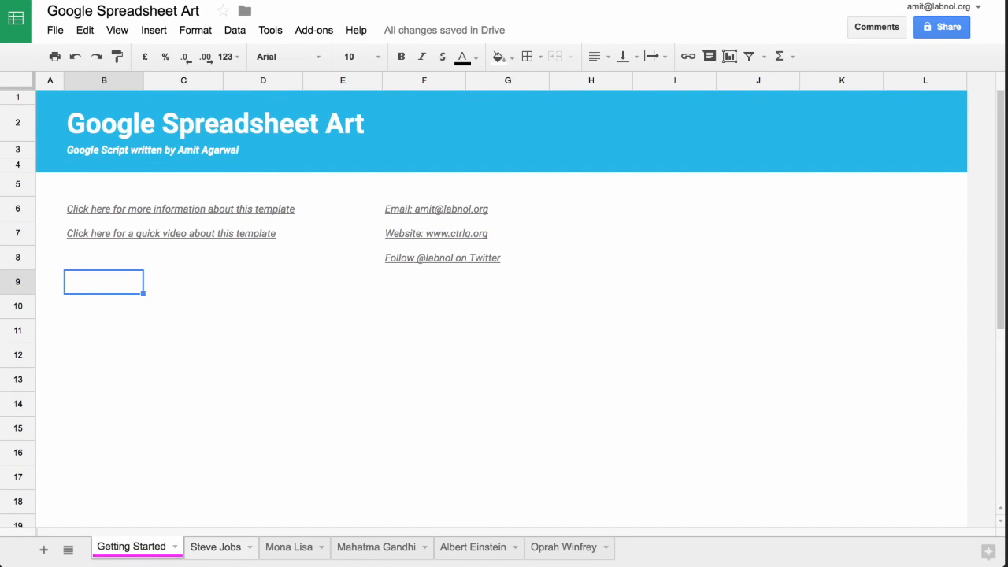
- Flip through the Steve Jobs, Mona Lisa, Mahatma Gandhi and Albert Einstein sample portrait sheets
left_click(214, 547)
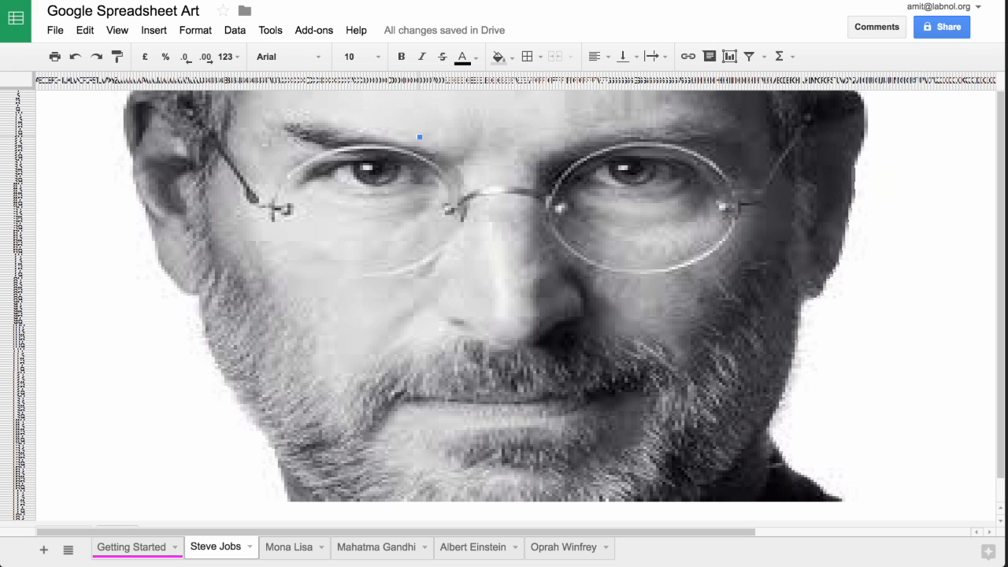
left_click(290, 546)
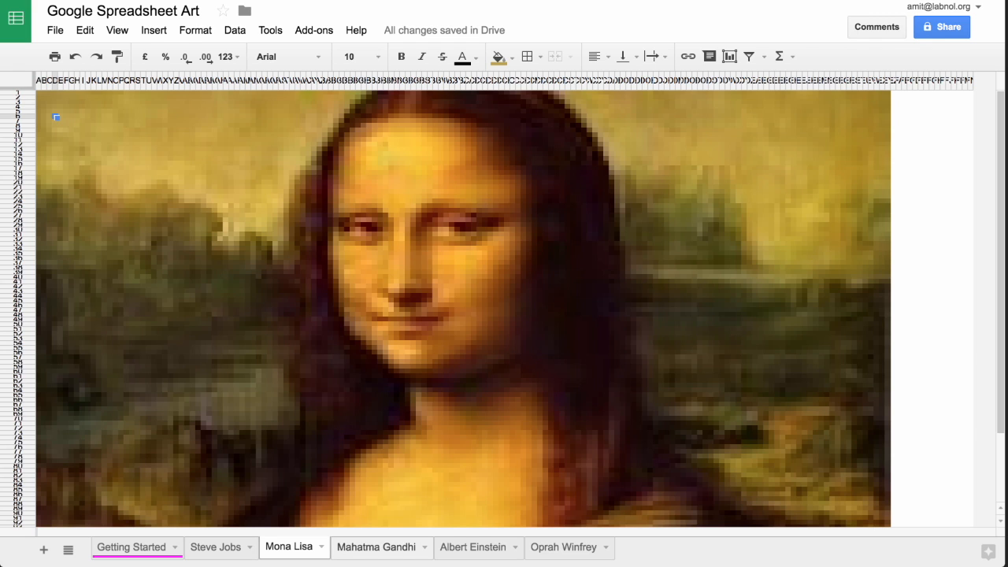
left_click(375, 547)
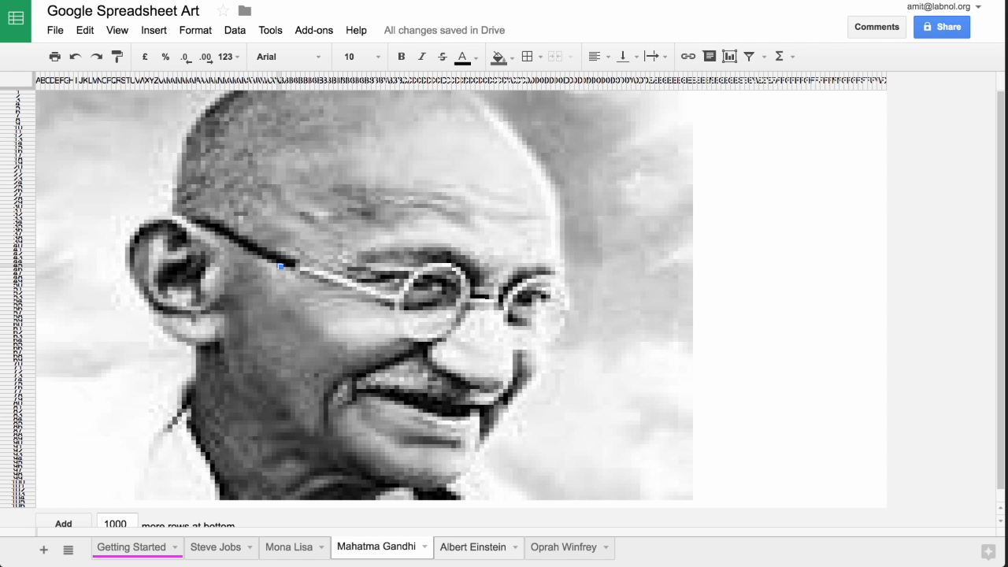
left_click(473, 547)
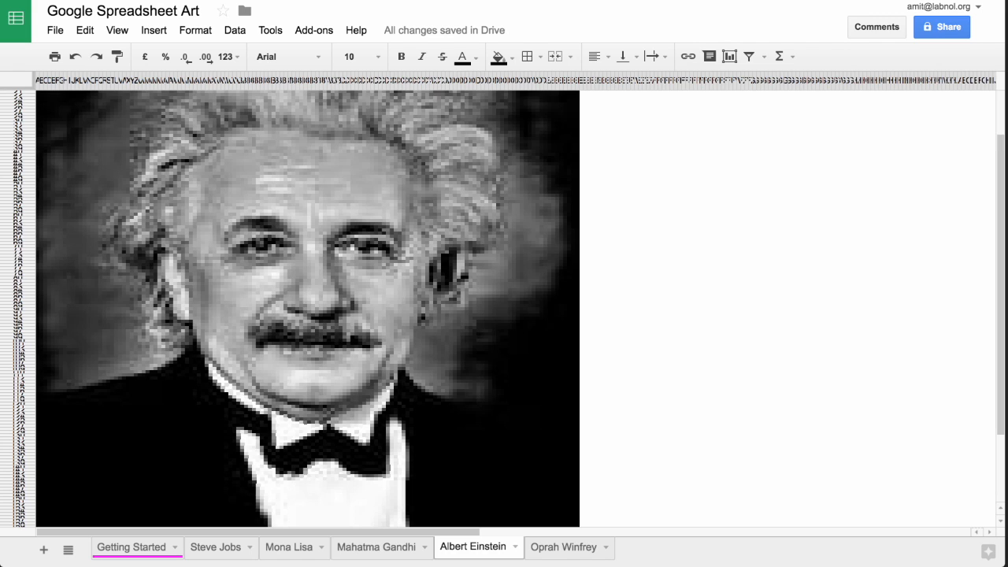
scroll("down", 3)
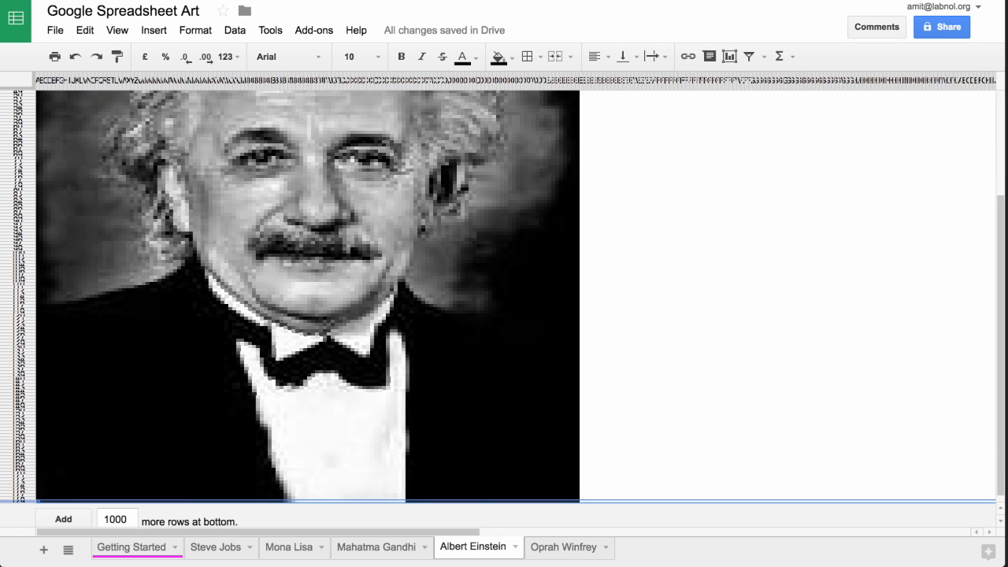
scroll("down", 3)
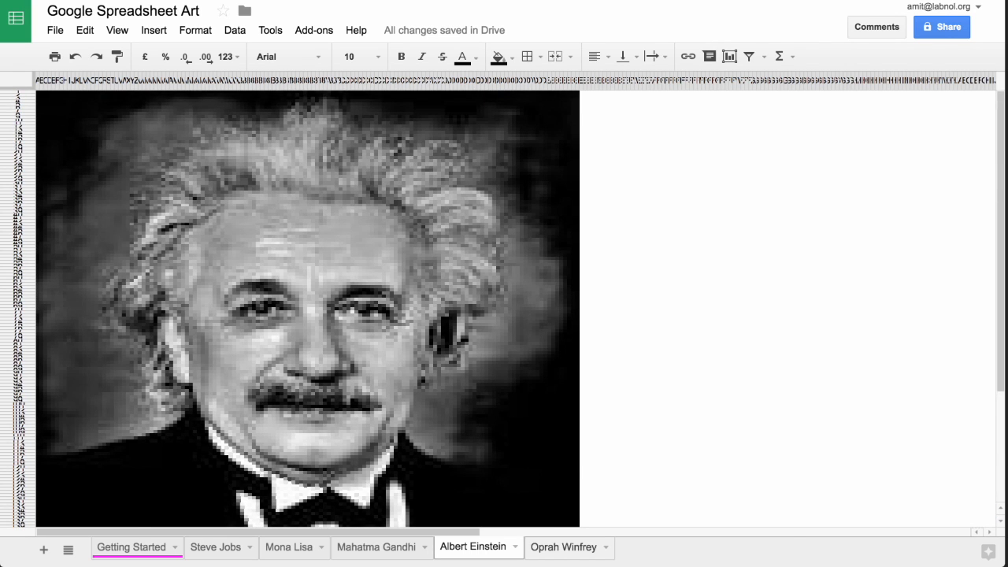
left_click(564, 546)
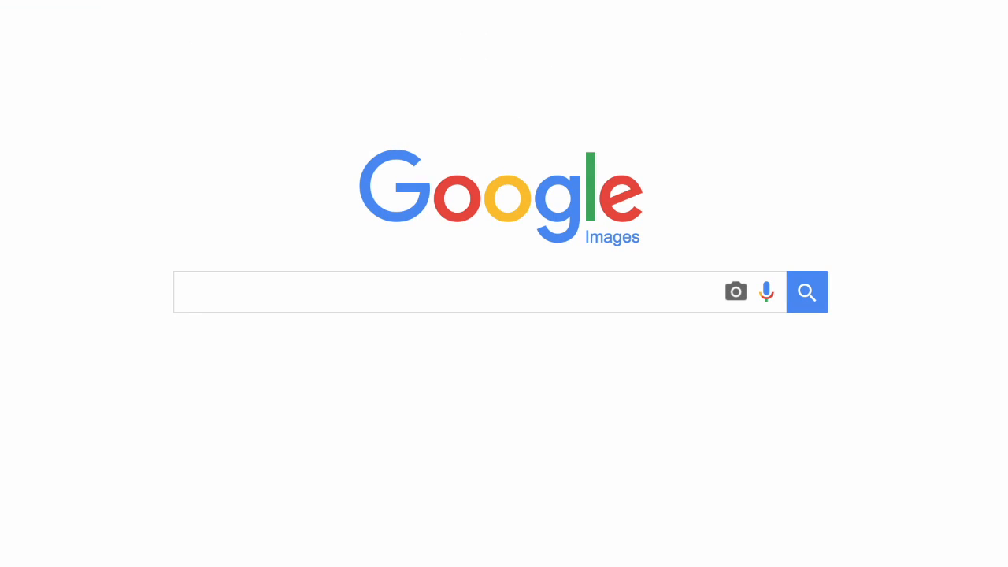
- Search Google Images for 'popular paintings' and browse down the results
type("popular pa")
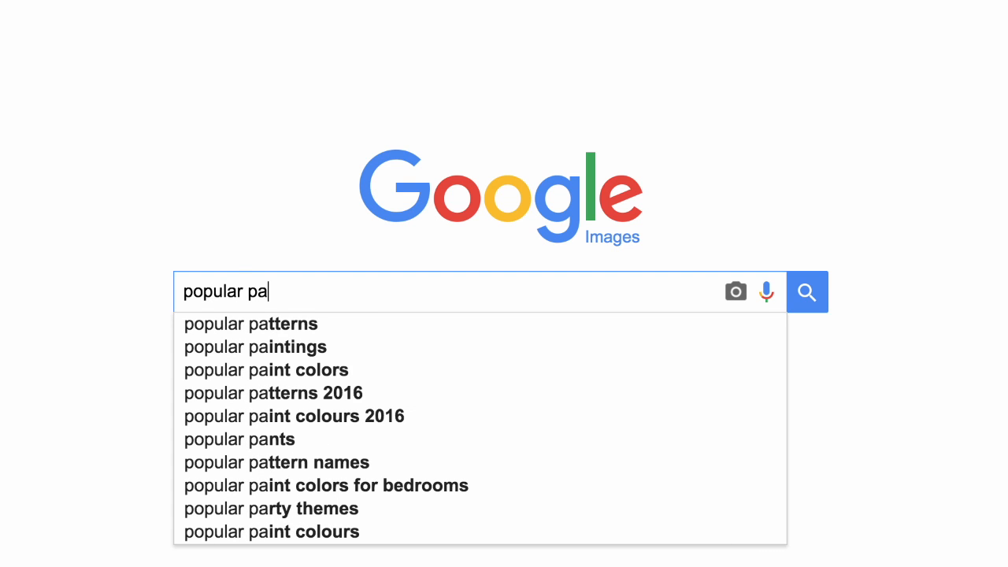
left_click(255, 347)
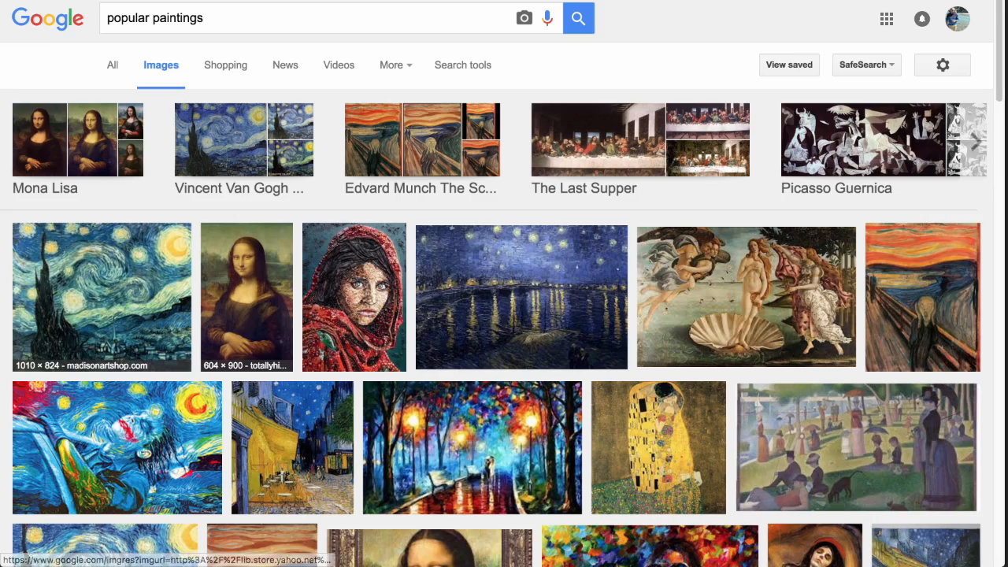
scroll("down", 3)
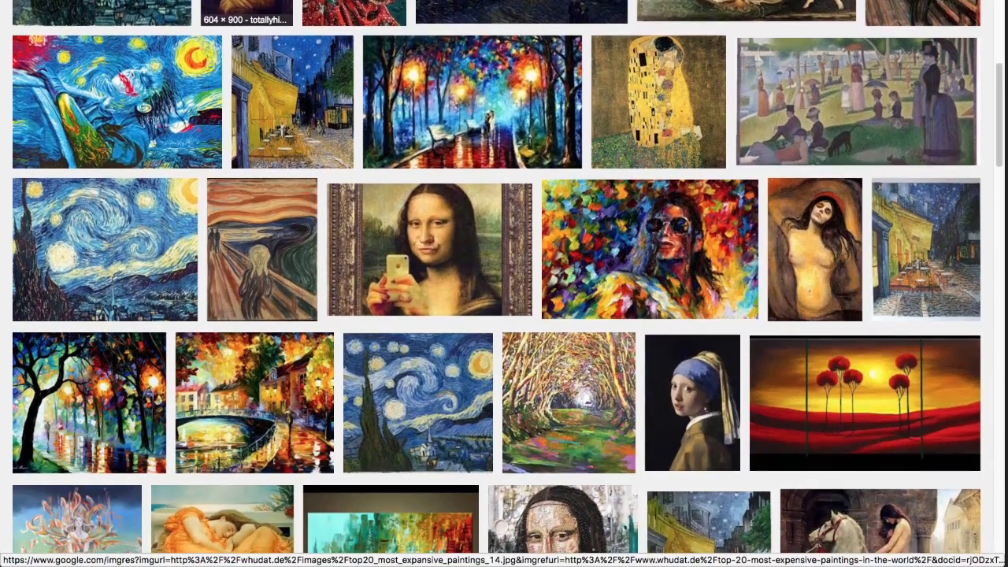
scroll("down", 3)
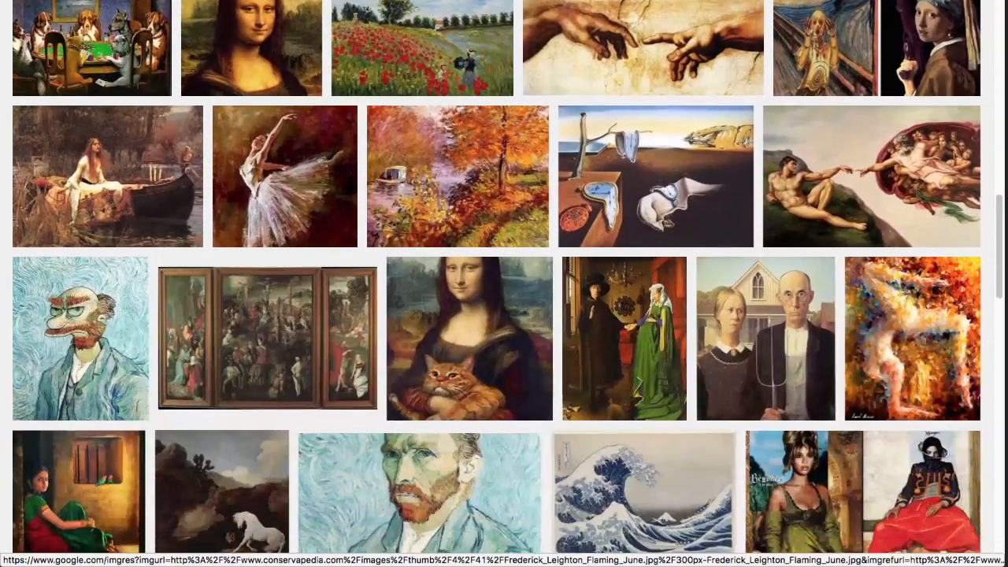
scroll("down", 3)
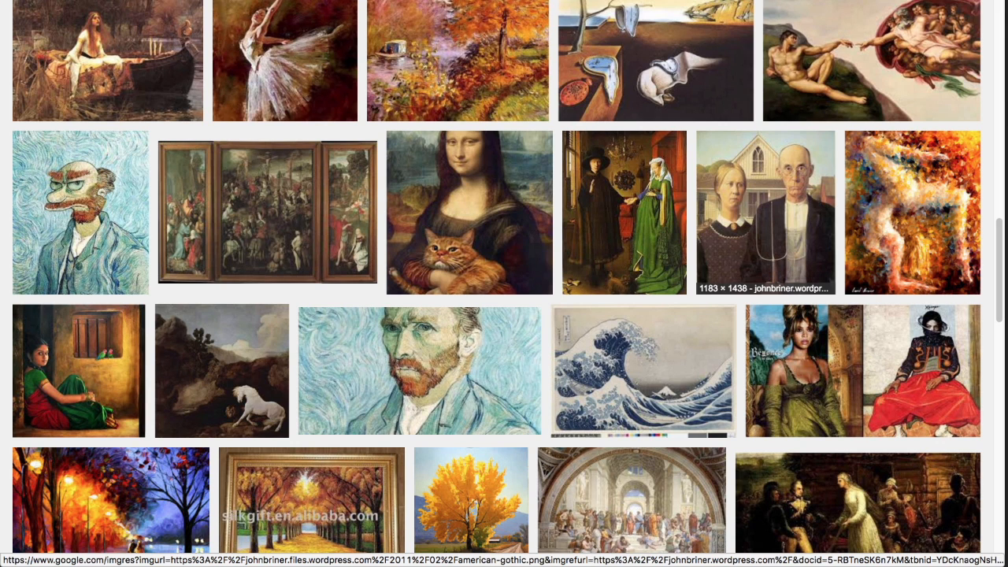
- Save the American Gothic picture to the computer via Save Image As
right_click(764, 213)
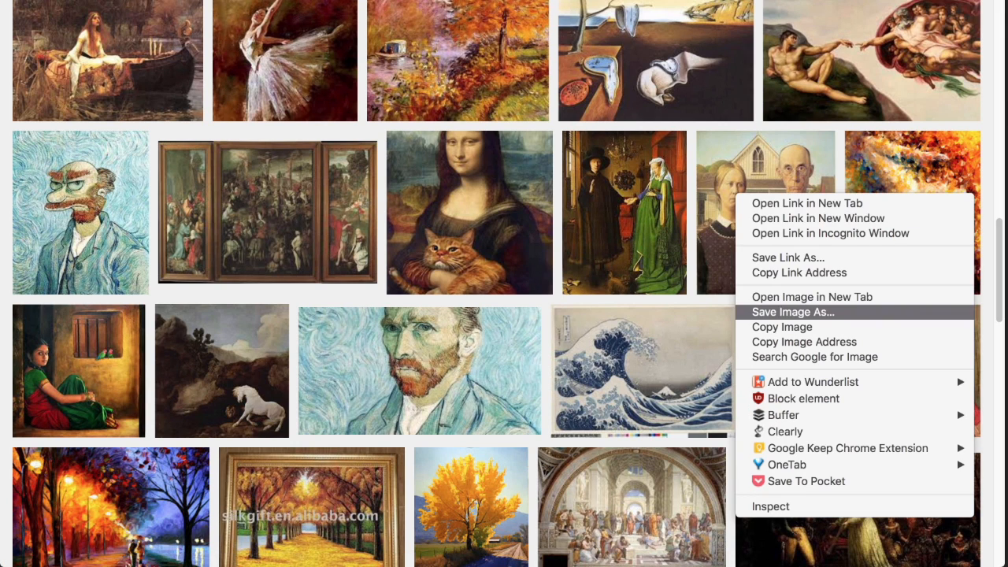
left_click(793, 312)
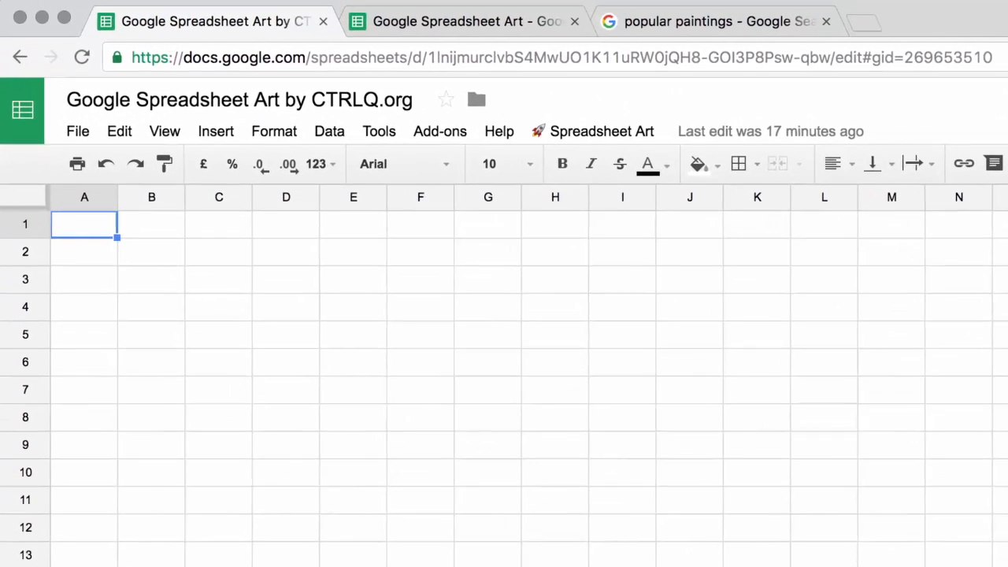
- Upload painting.jpeg from Dropbox through Spreadsheet Art's Step 1: Upload Image
left_click(601, 131)
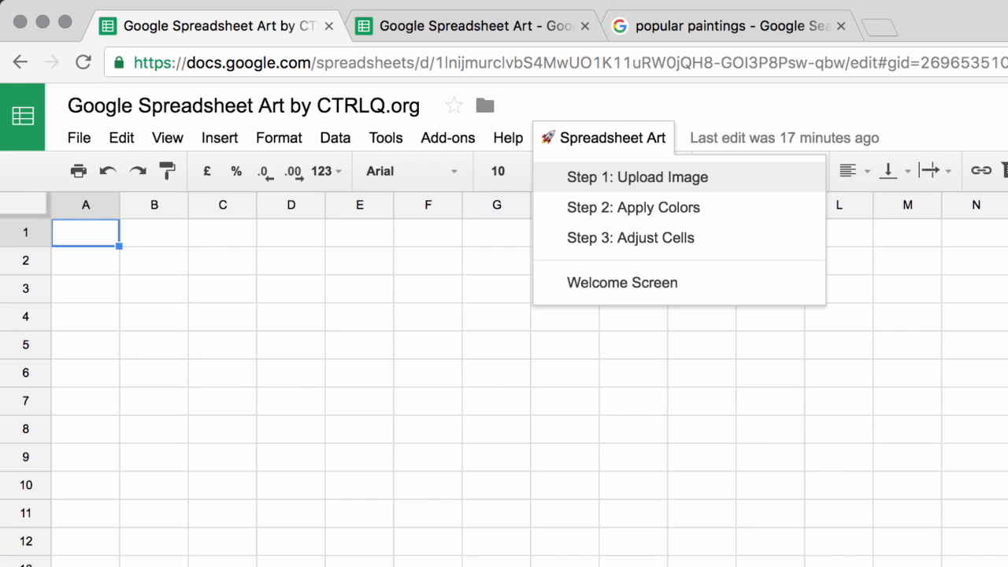
left_click(636, 176)
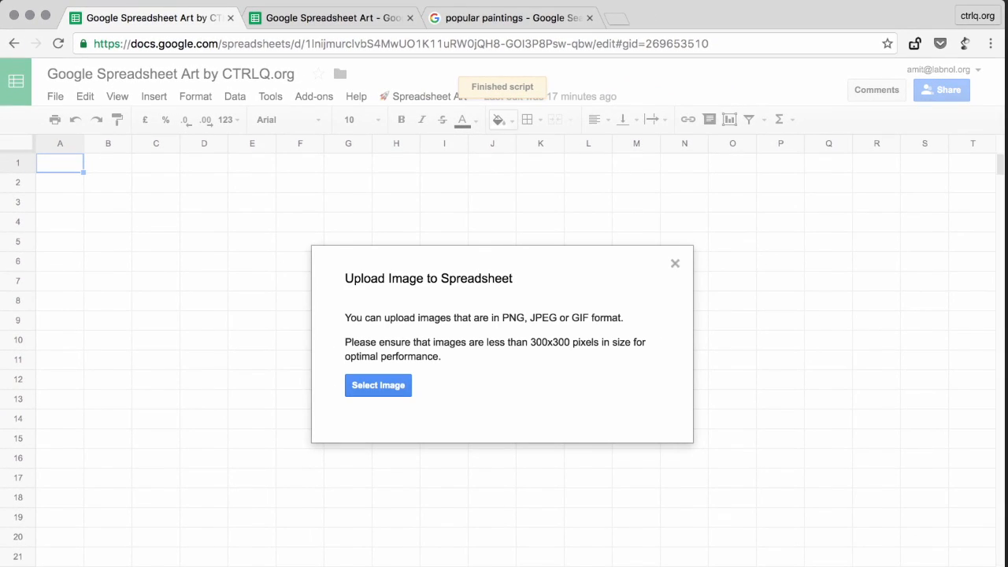
left_click(378, 385)
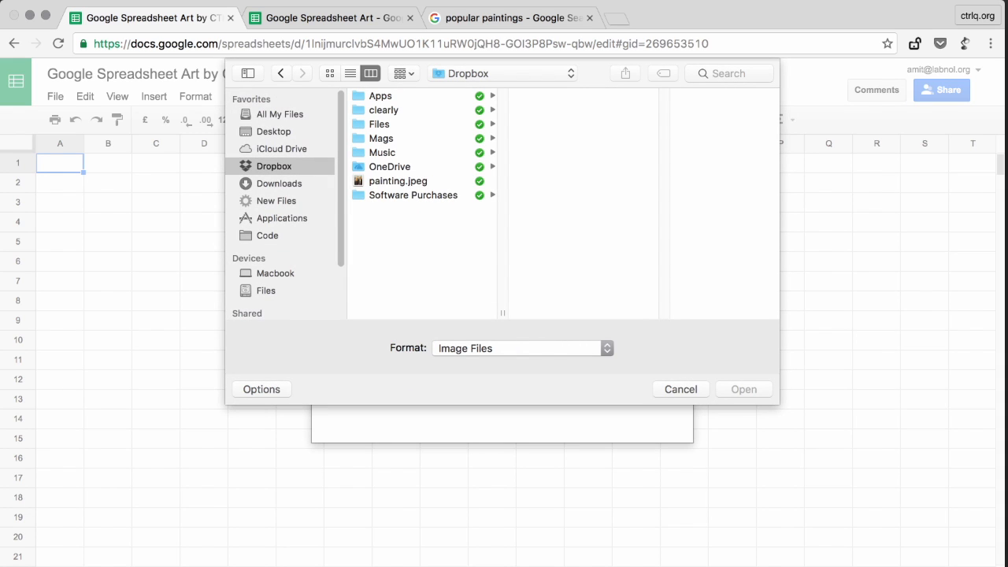
left_click(397, 180)
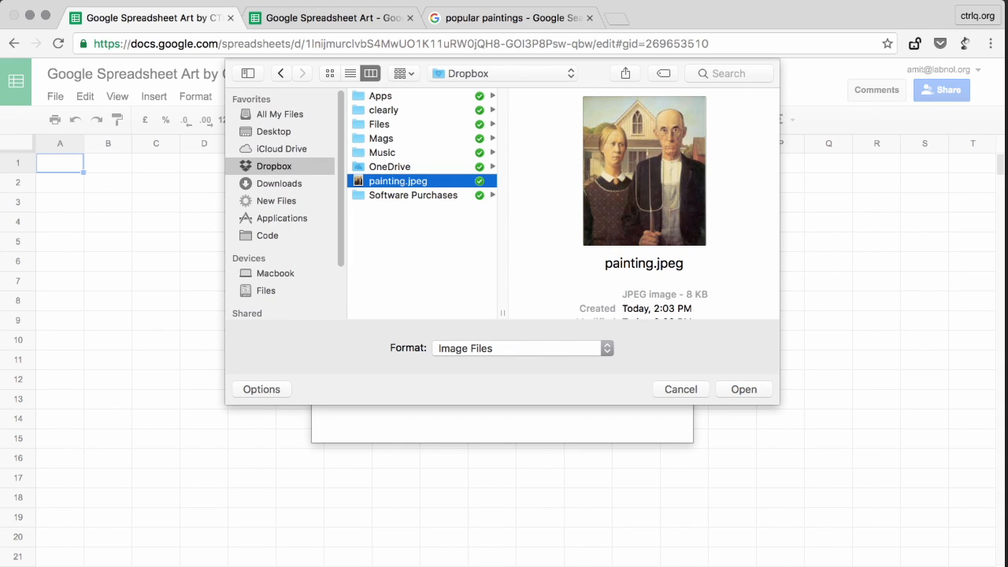
left_click(744, 389)
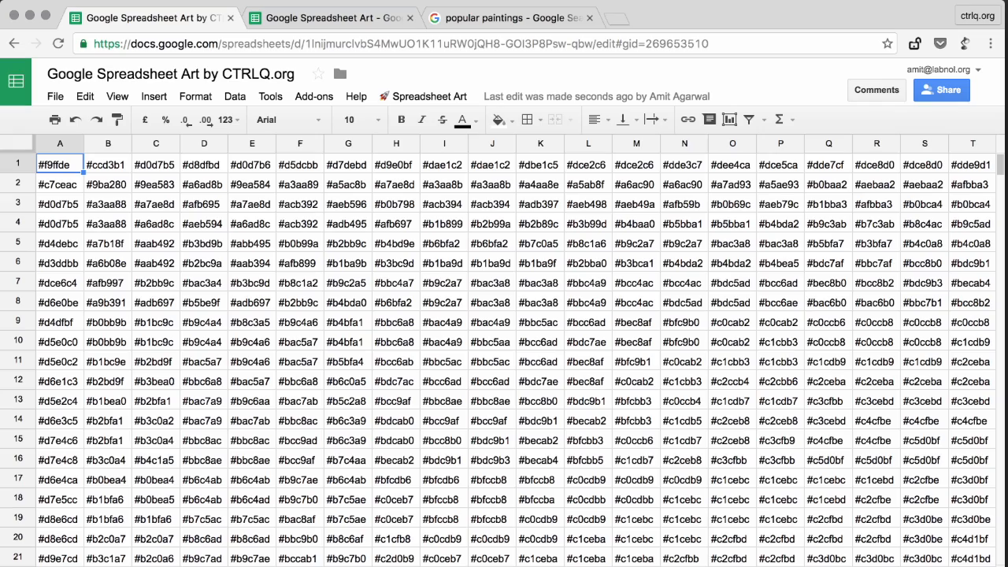
- Fill cell A1 with the custom colour #f9ffde matching its hex code
scroll("right", 3)
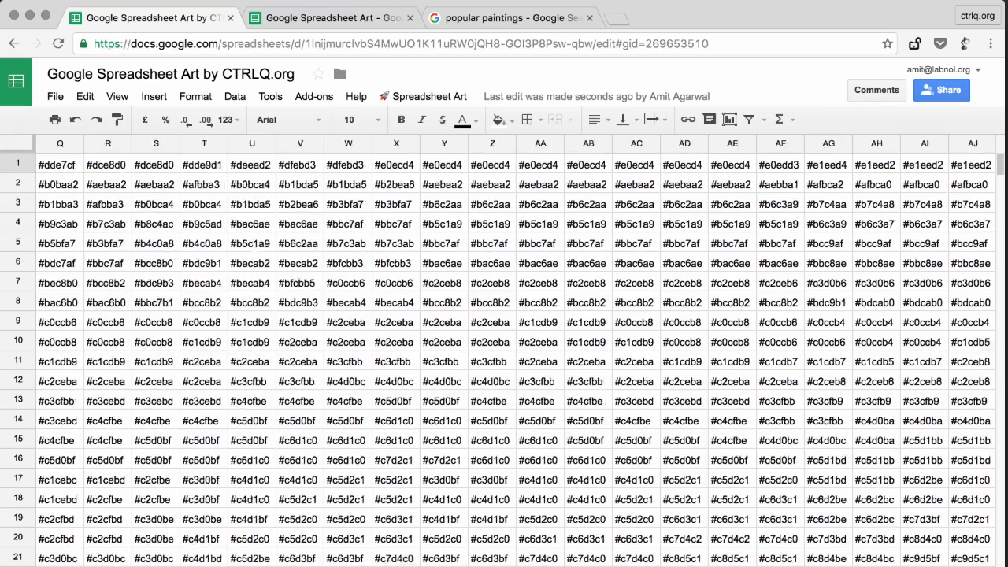
scroll("left", 3)
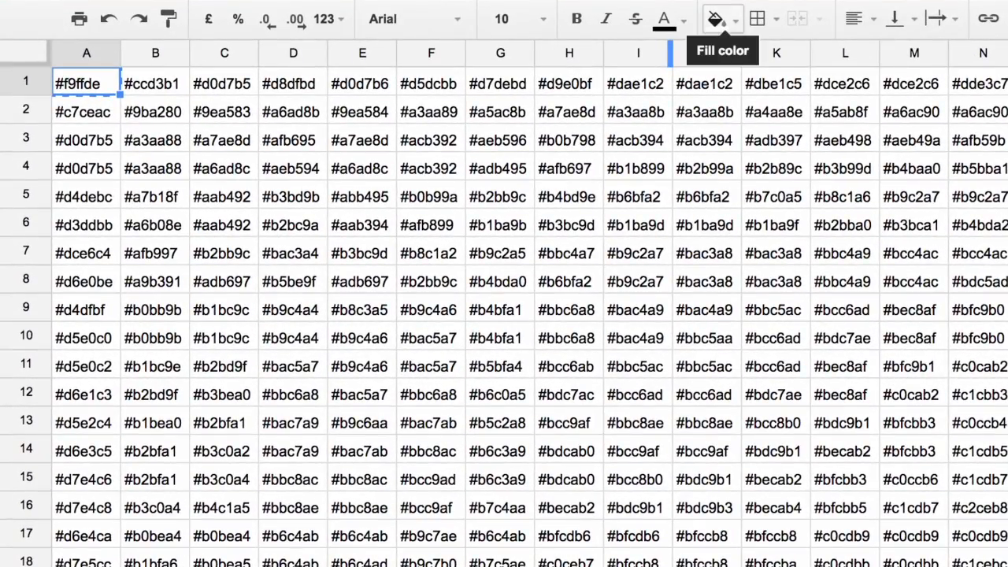
left_click(715, 19)
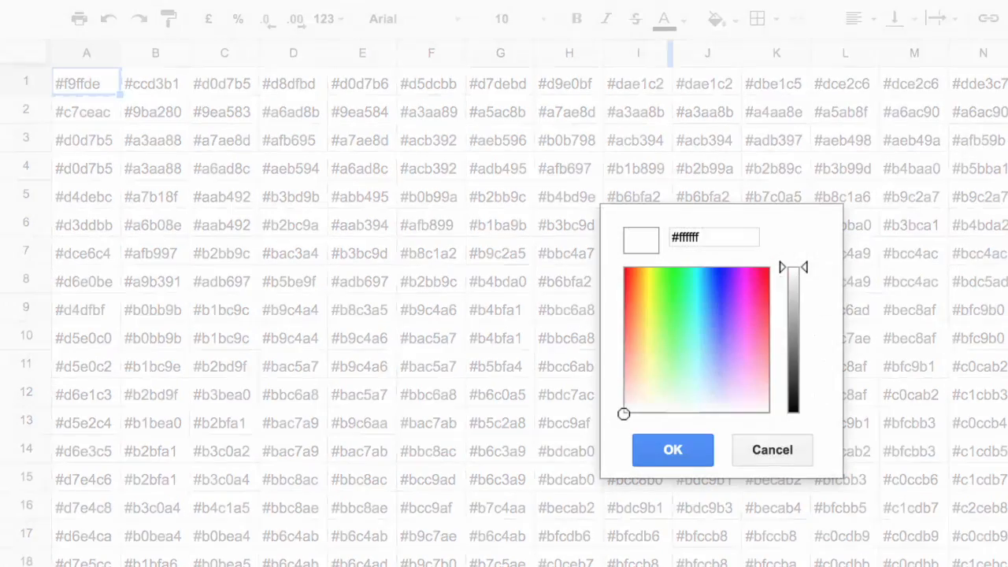
type("#f9ffde")
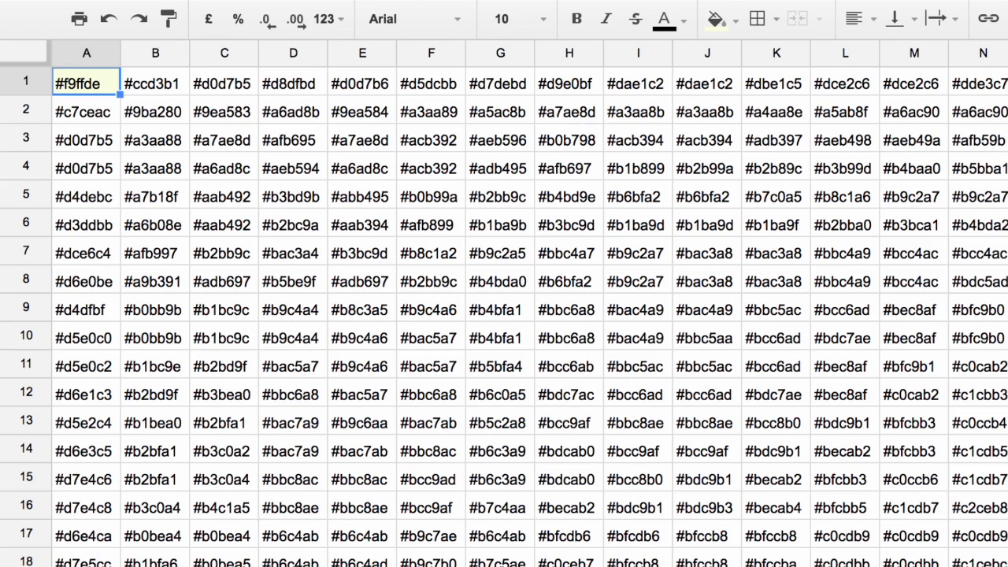
left_click(85, 111)
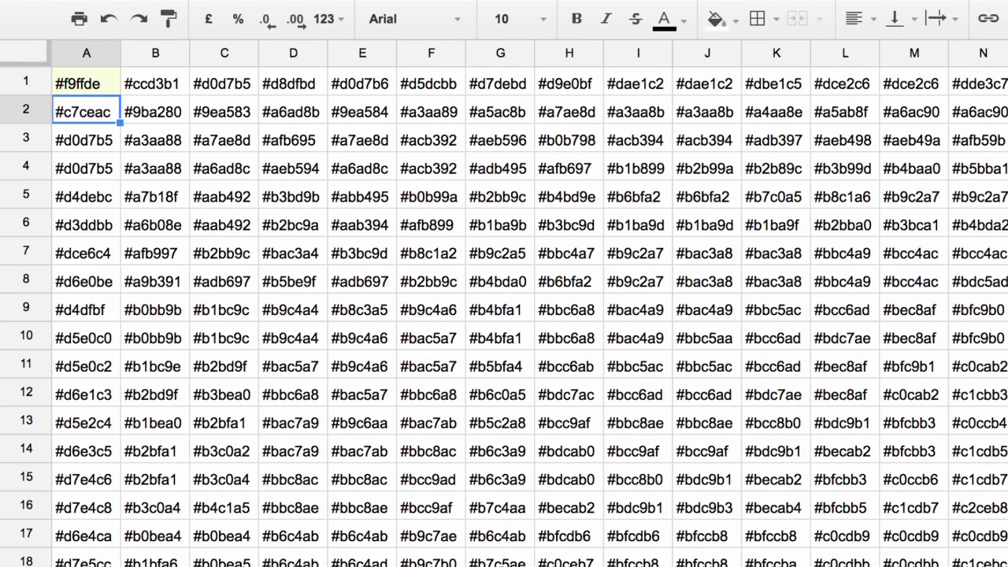
- Fill cell B1 with the custom colour #ccd3b1 matching its hex code
left_click(155, 82)
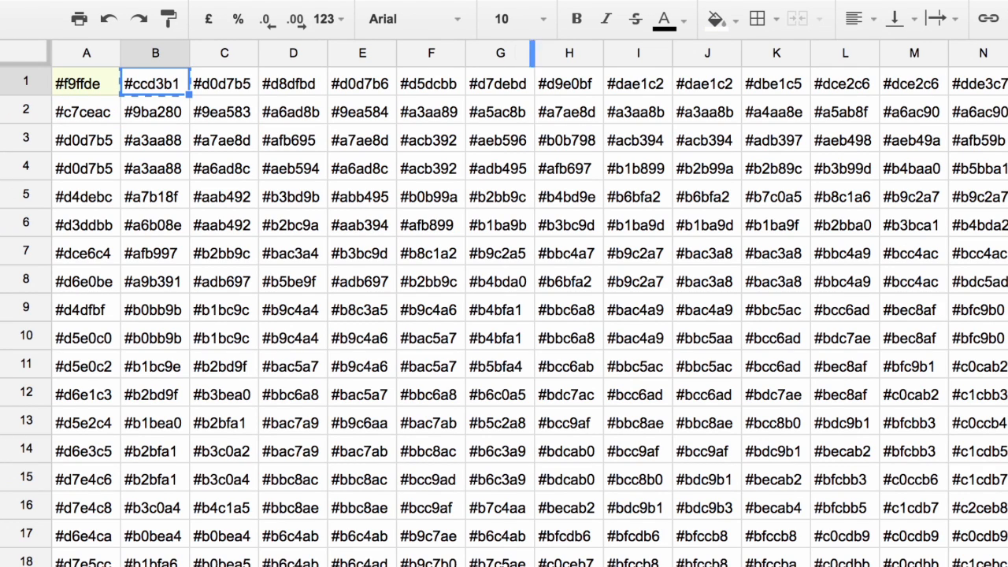
left_click(715, 19)
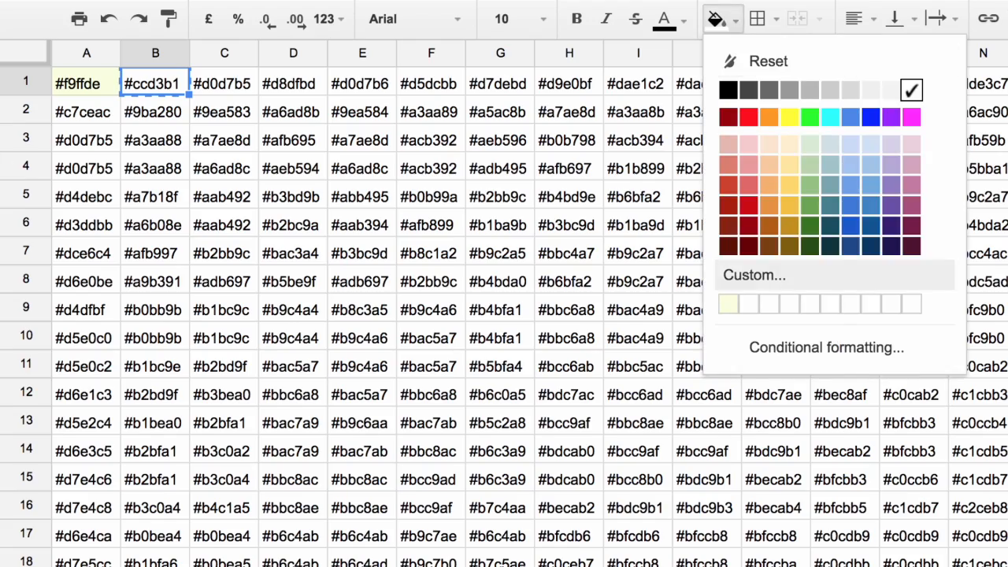
left_click(753, 275)
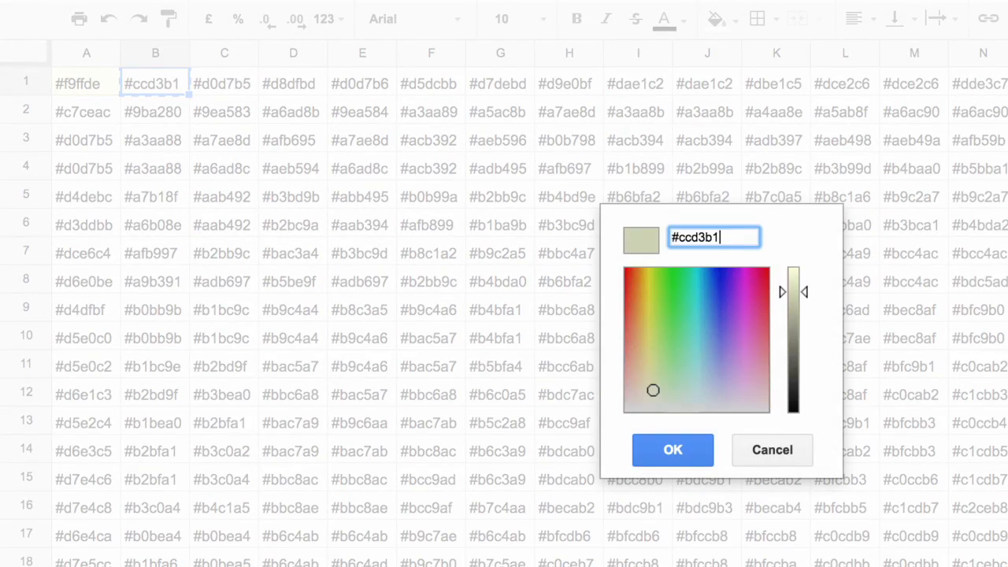
left_click(671, 450)
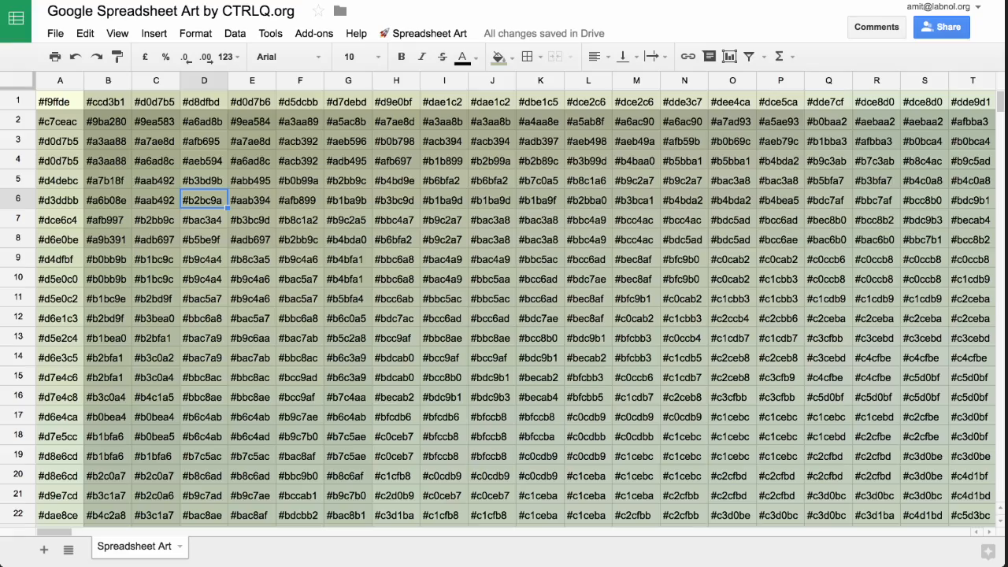
- Apply colours to every cell with Step 2: Apply Colors and scroll through the shaded painting
scroll("down", 3)
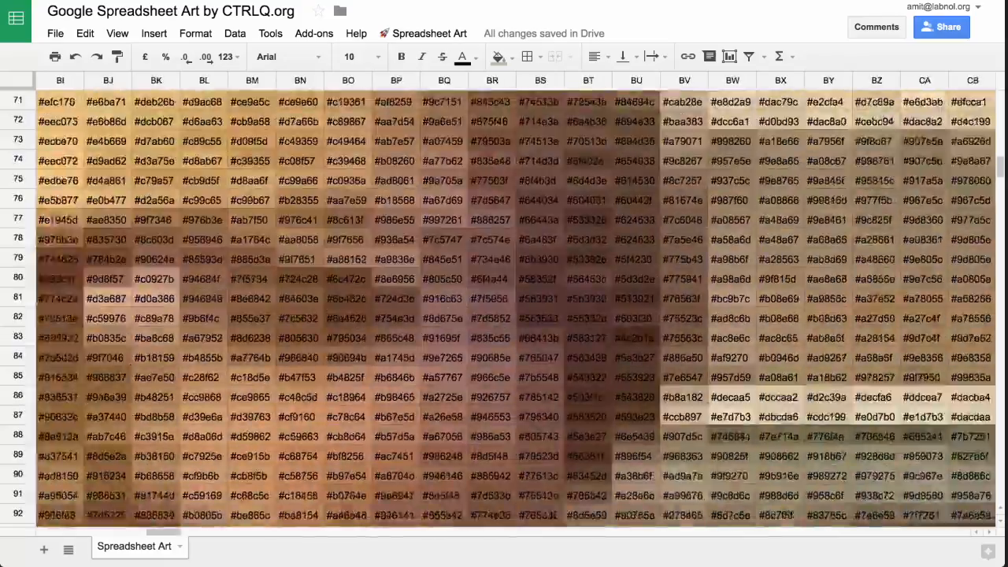
scroll("right", 3)
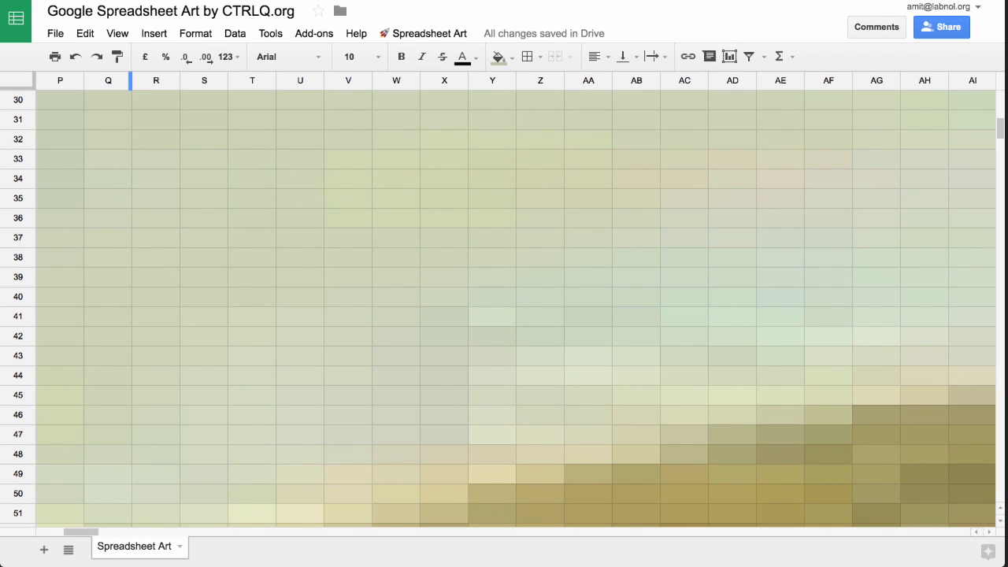
left_click(117, 33)
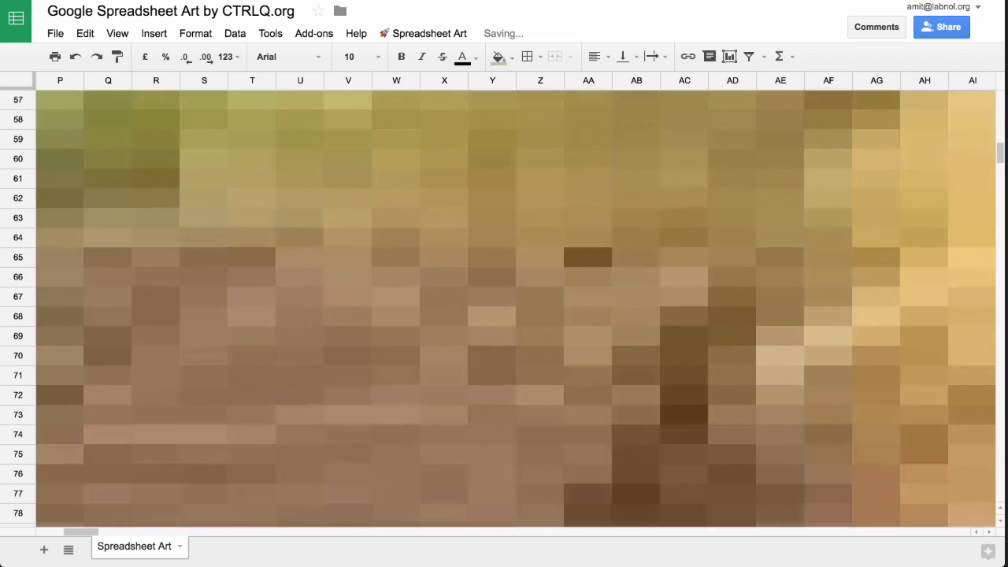
scroll("down", 3)
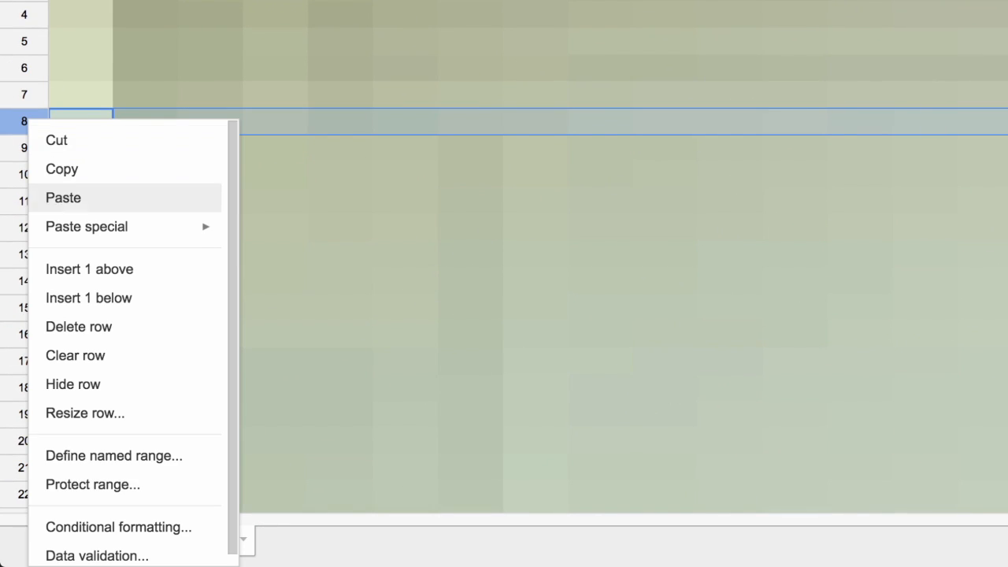
left_click(85, 412)
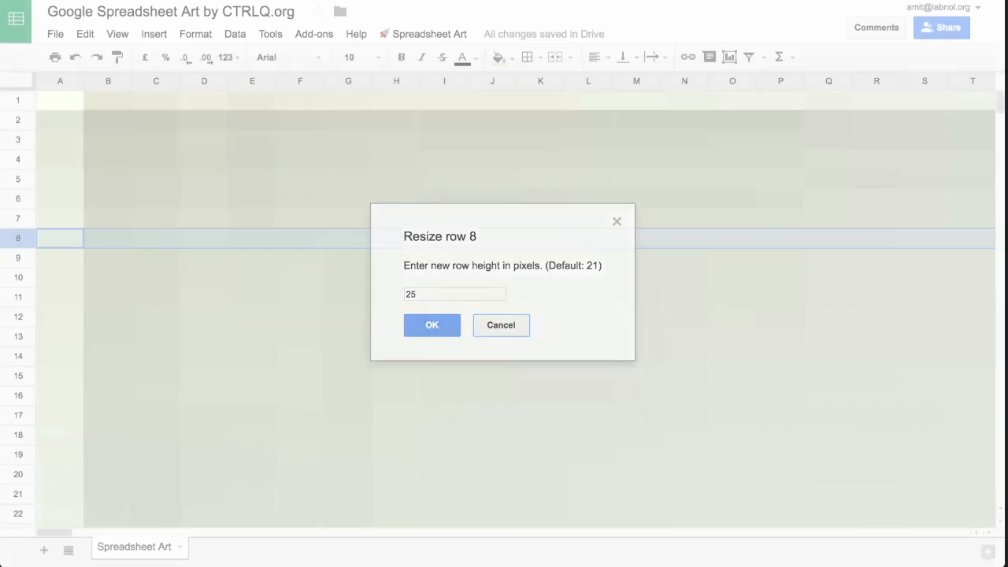
right_click(397, 80)
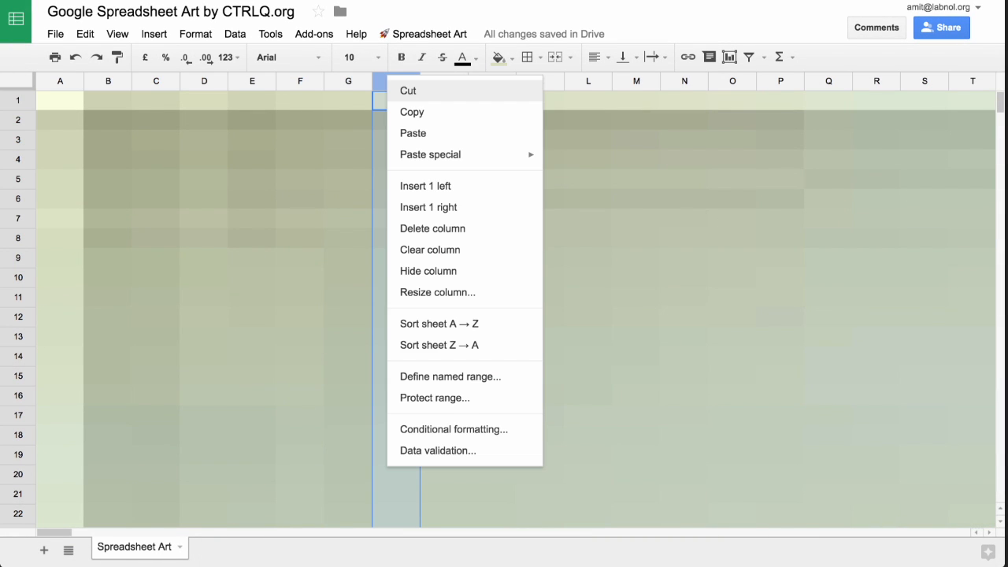
left_click(438, 291)
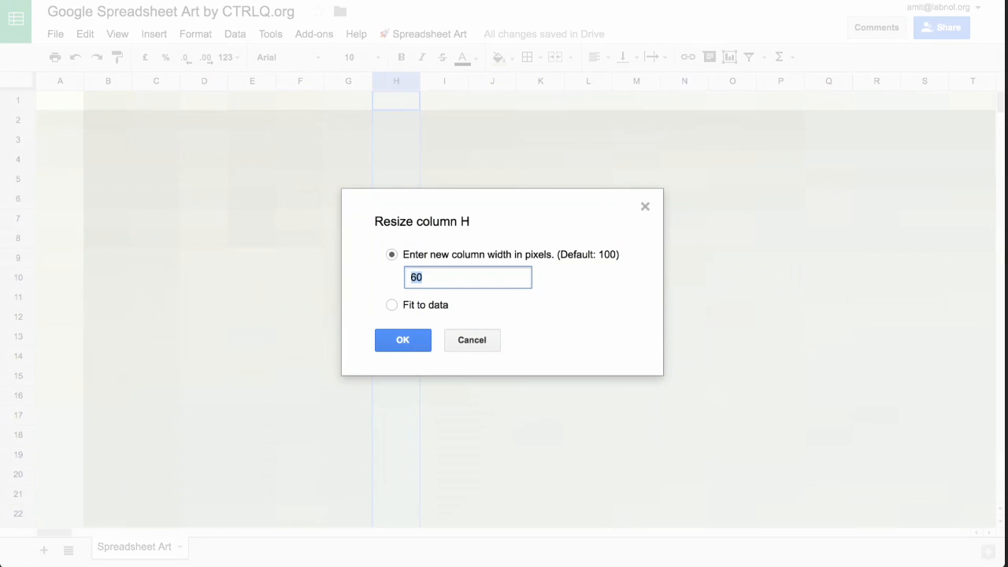
left_click(403, 340)
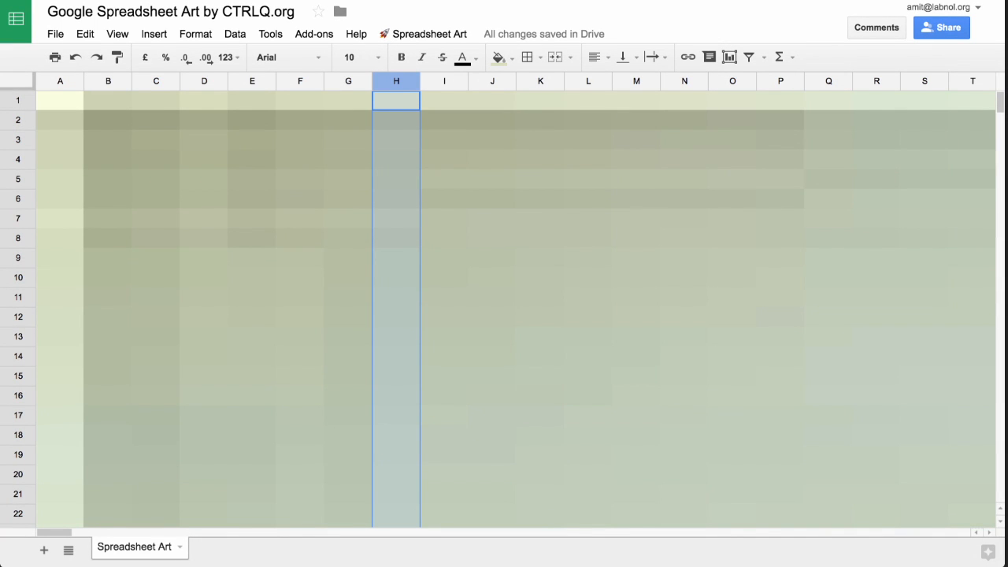
left_click(492, 337)
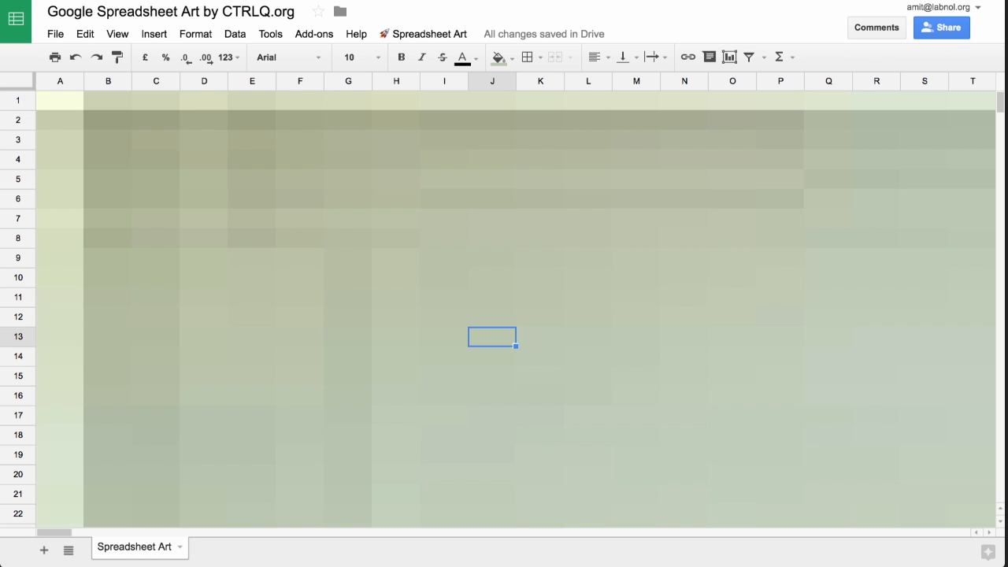
scroll("right", 3)
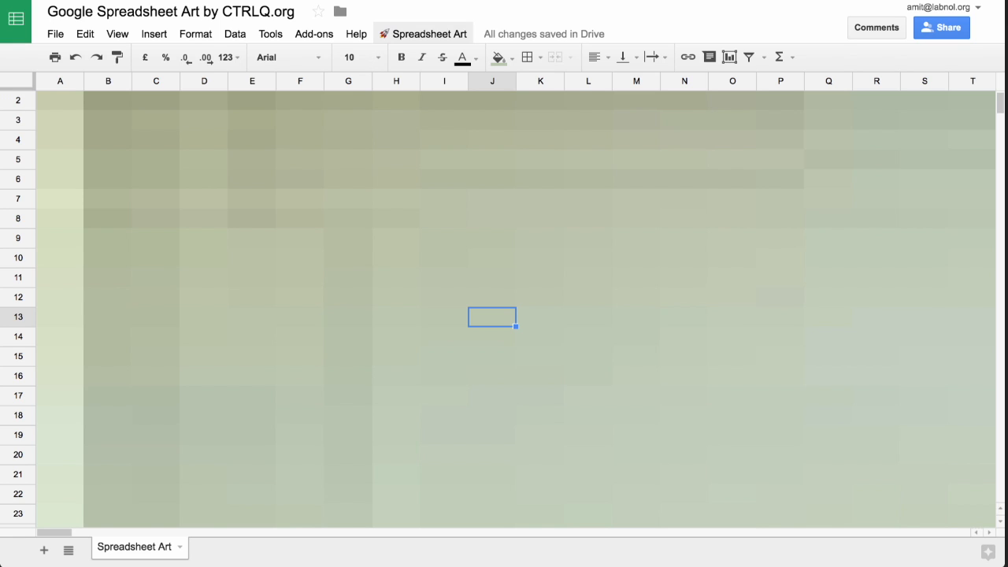
- Run Step 3: Adjust Cells with a 5-pixel square cell size
left_click(422, 33)
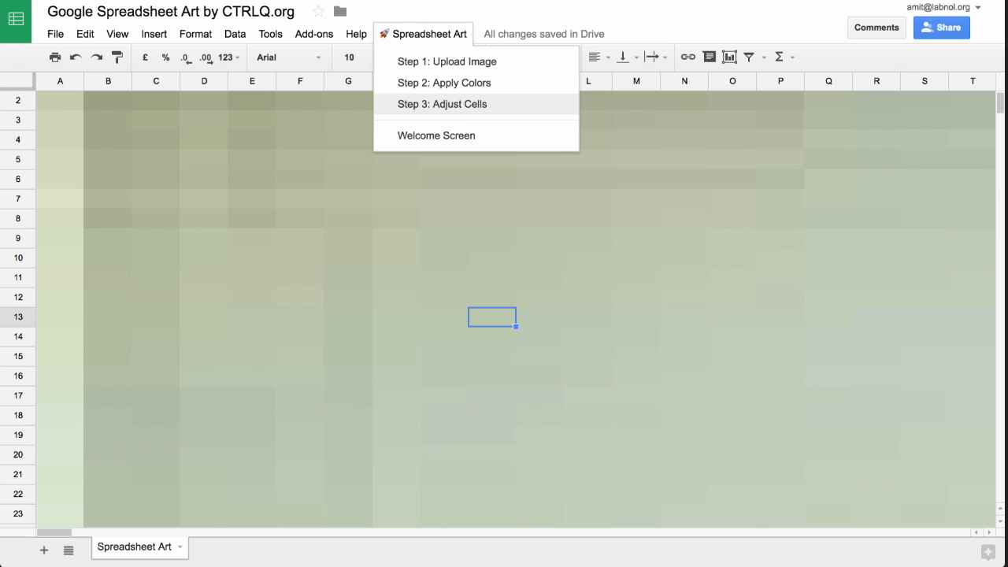
left_click(442, 104)
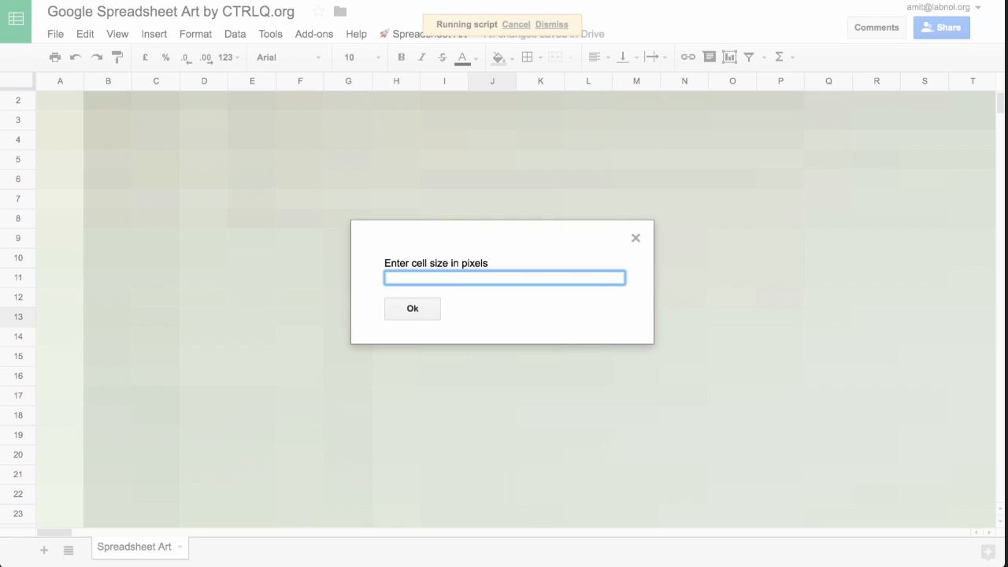
type("5")
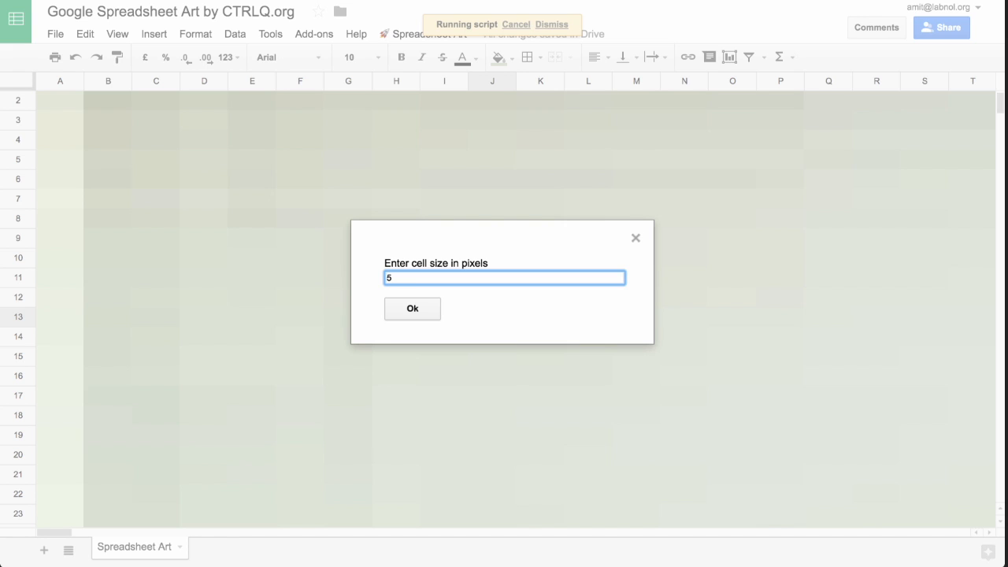
left_click(412, 307)
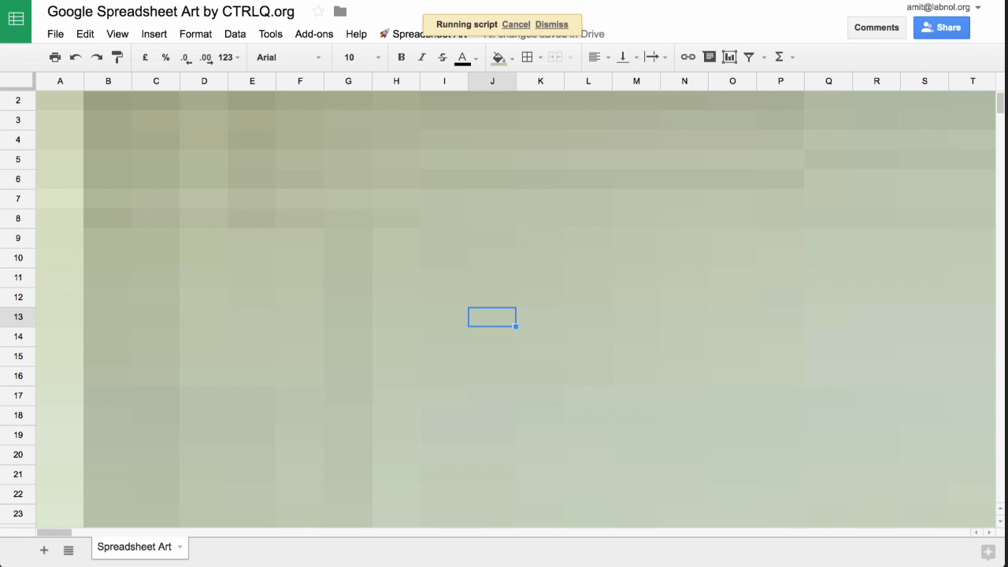